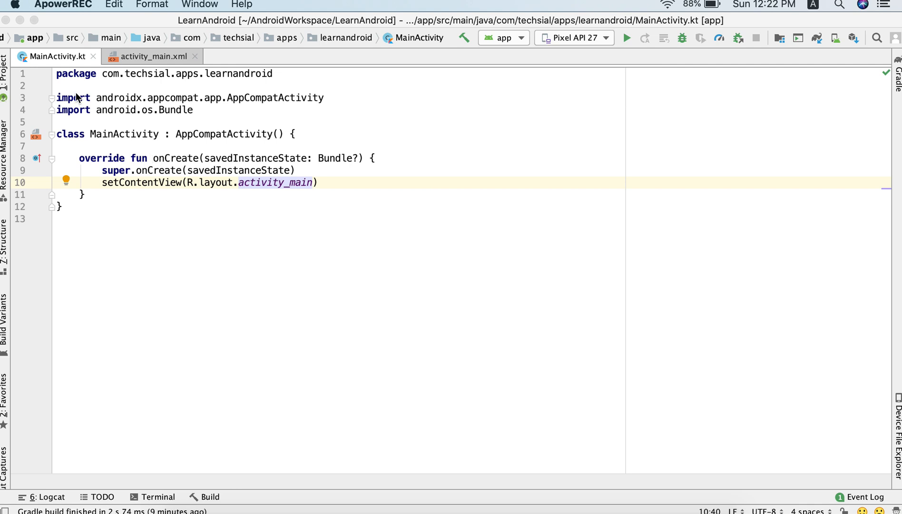
mouse_move(52, 63)
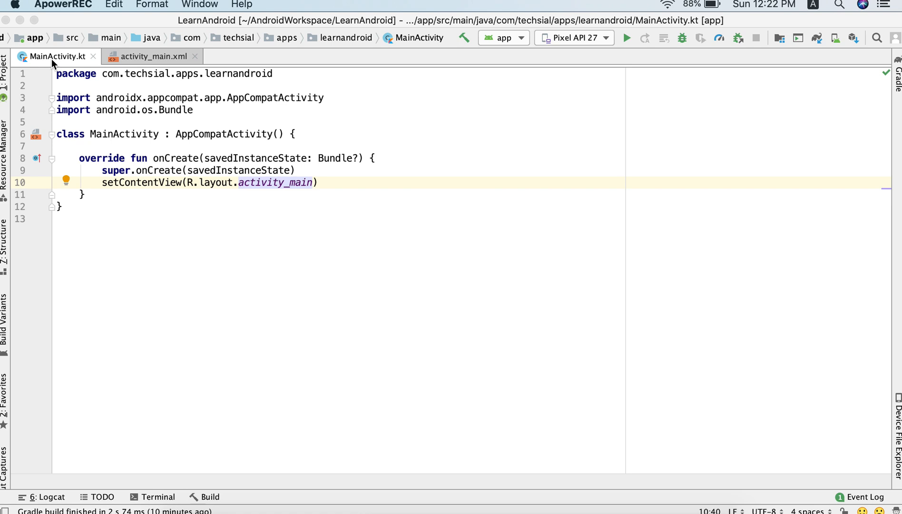
mouse_move(280, 202)
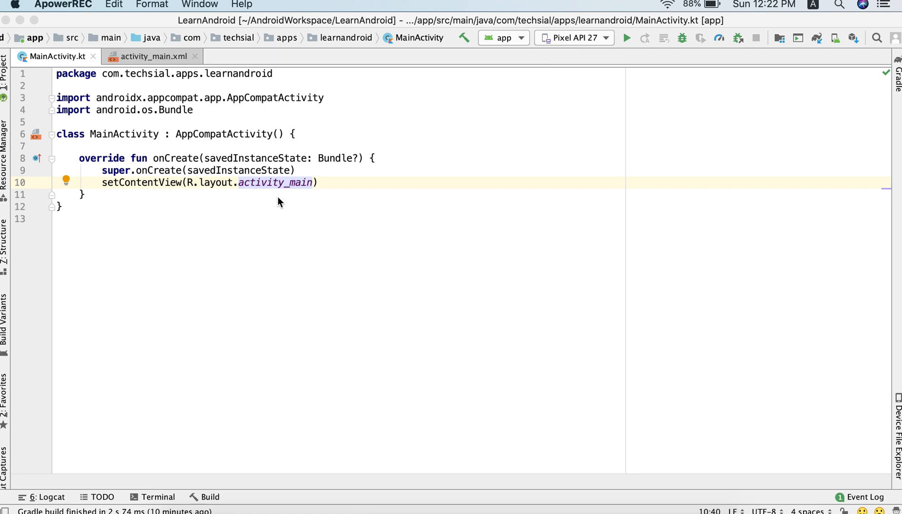
mouse_move(253, 210)
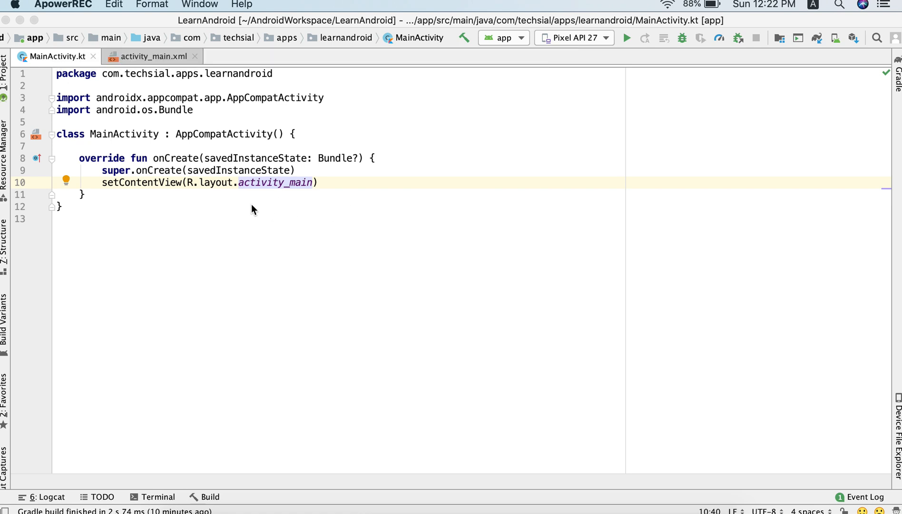
mouse_move(272, 196)
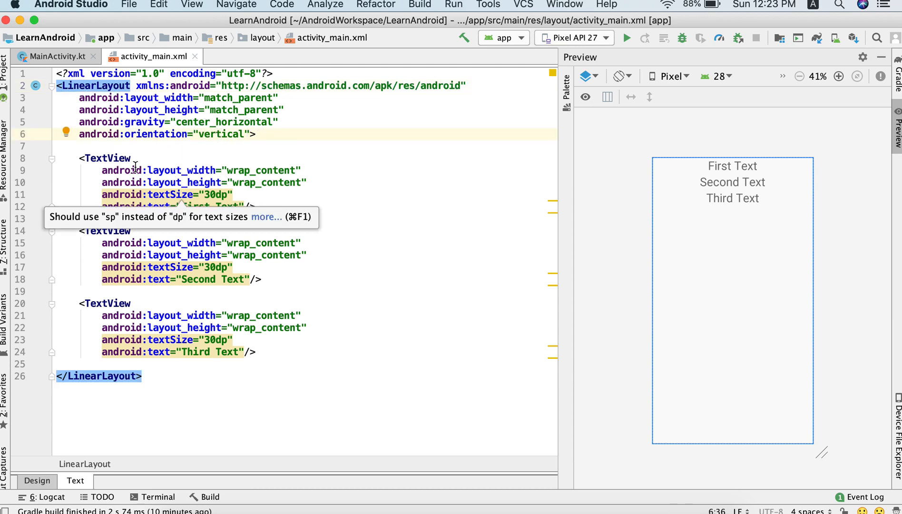
mouse_move(113, 164)
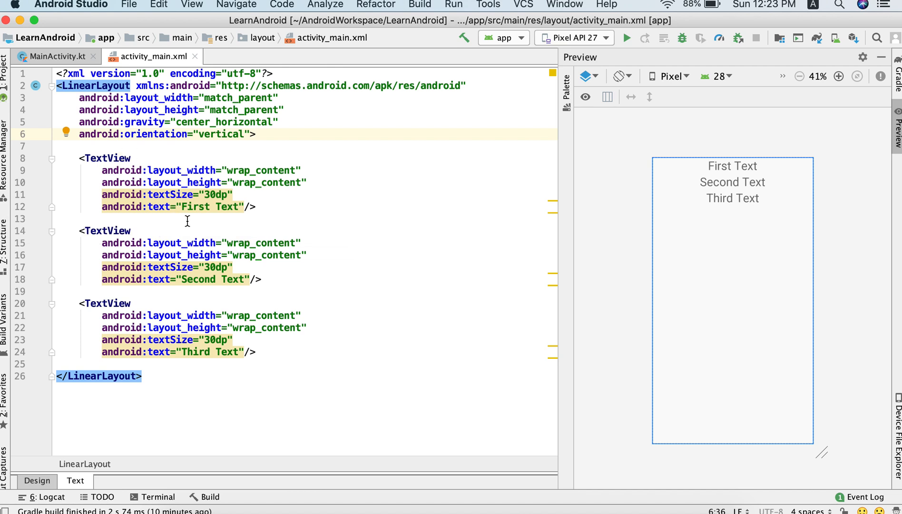
left_click(183, 207)
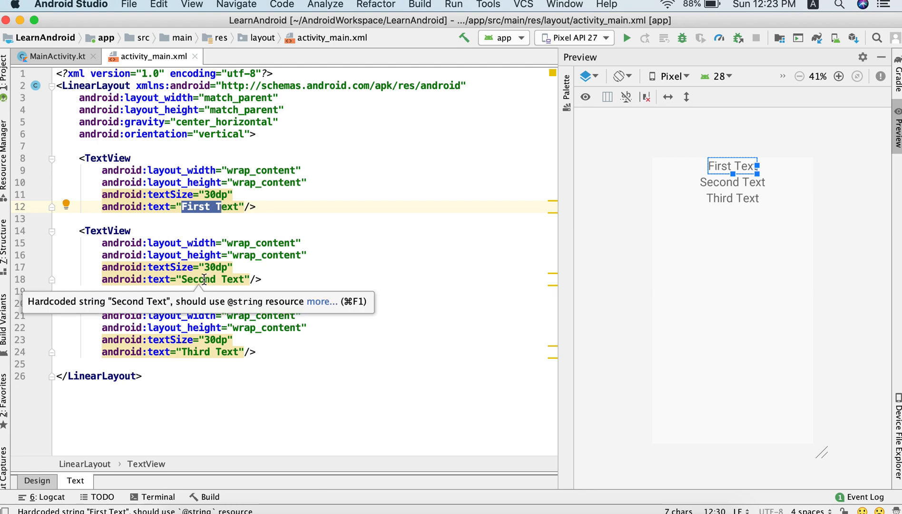
left_click(187, 279)
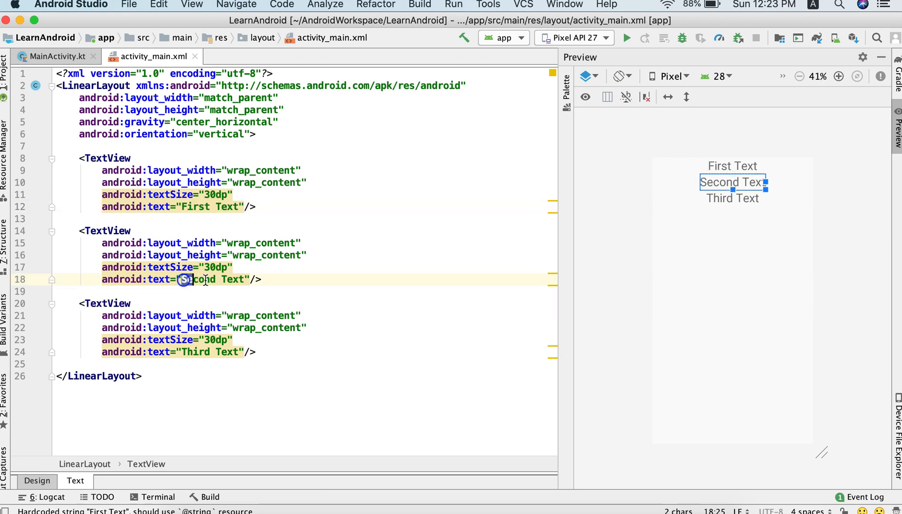
double_click(212, 279)
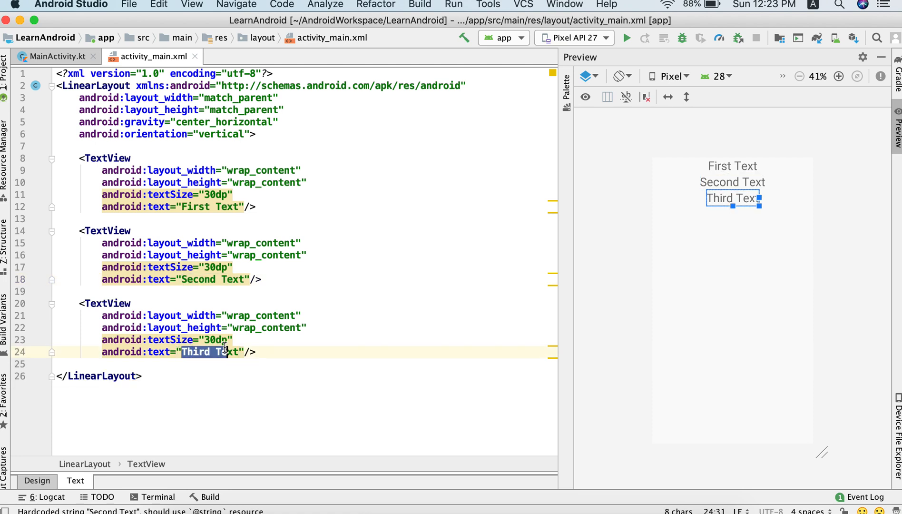
mouse_move(195, 316)
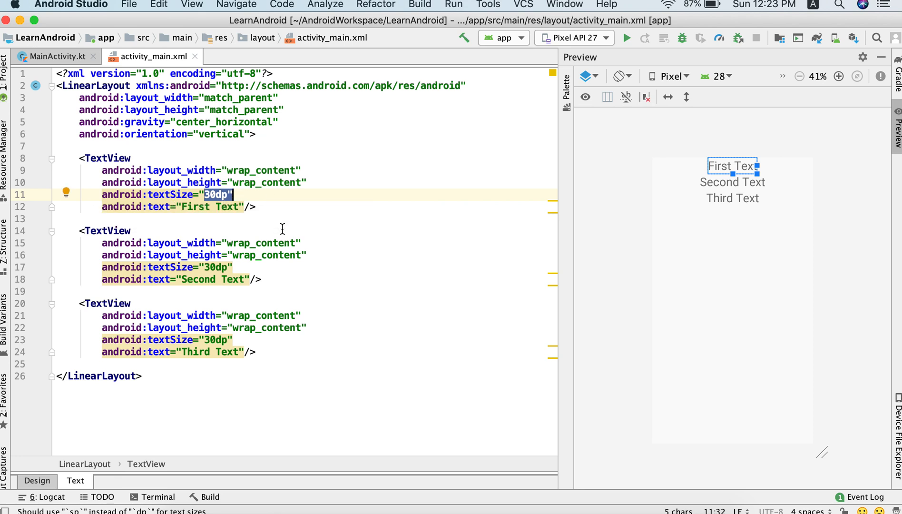
mouse_move(220, 280)
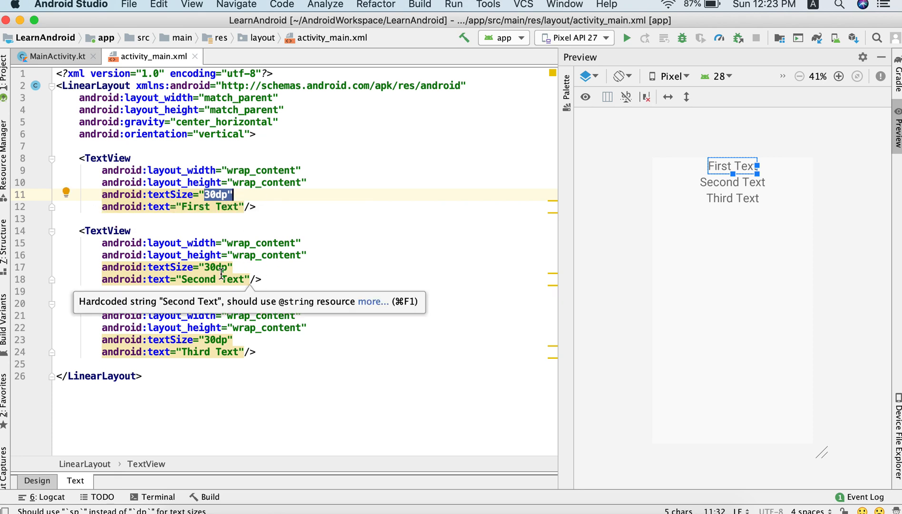
mouse_move(245, 267)
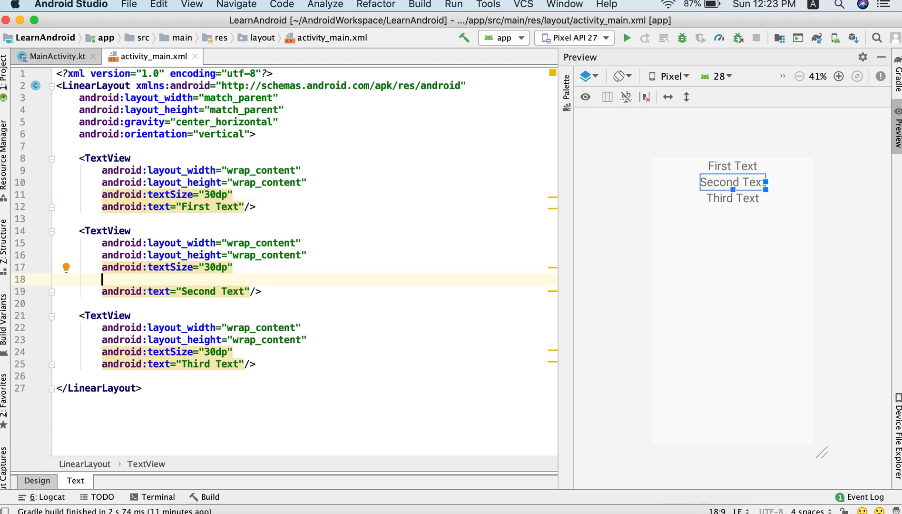
Start an android:visibility attribute on the second TextView to list its values
type("visibility=\"")
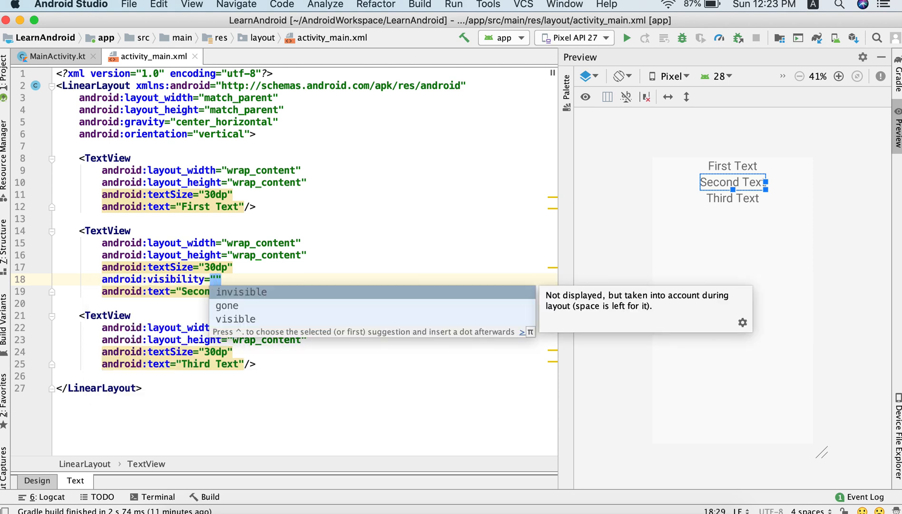
mouse_move(258, 297)
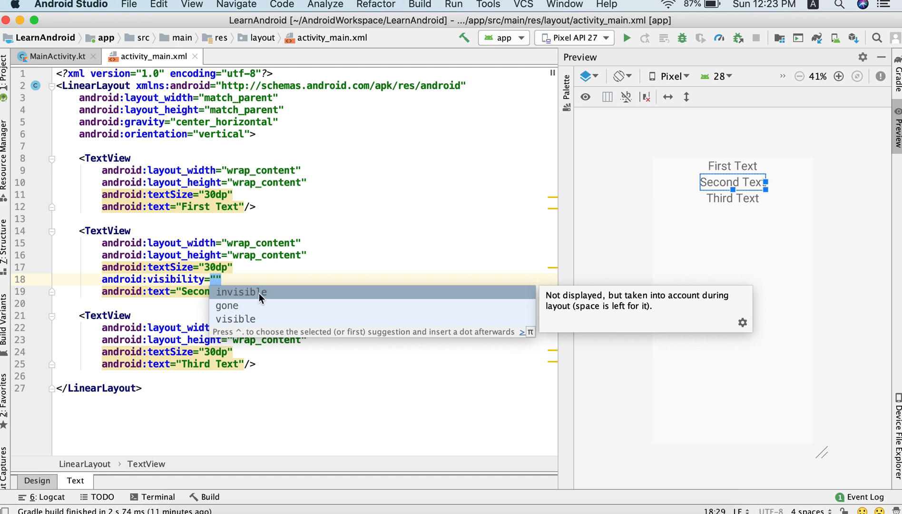
mouse_move(249, 312)
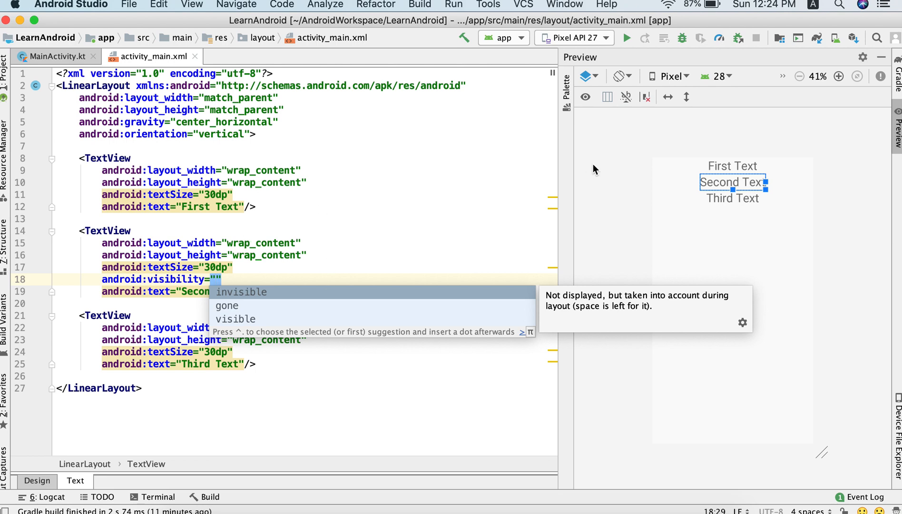
mouse_move(236, 194)
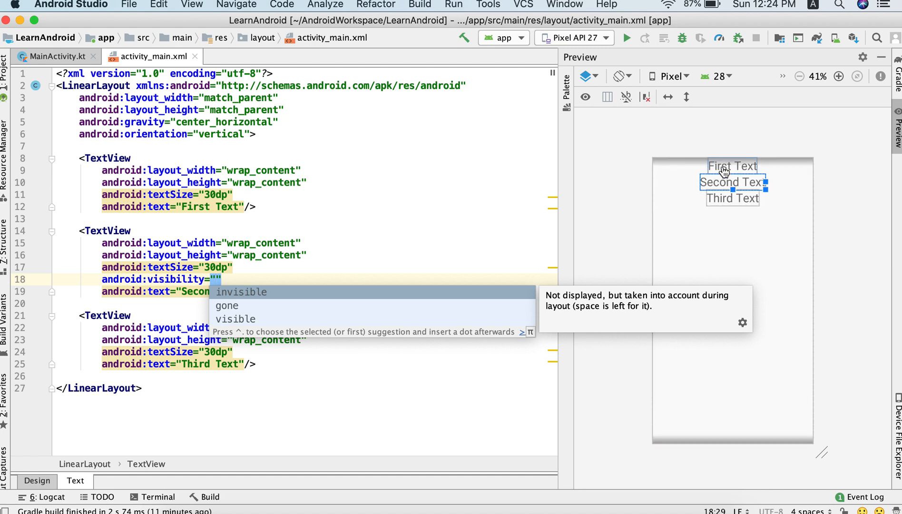
mouse_move(726, 206)
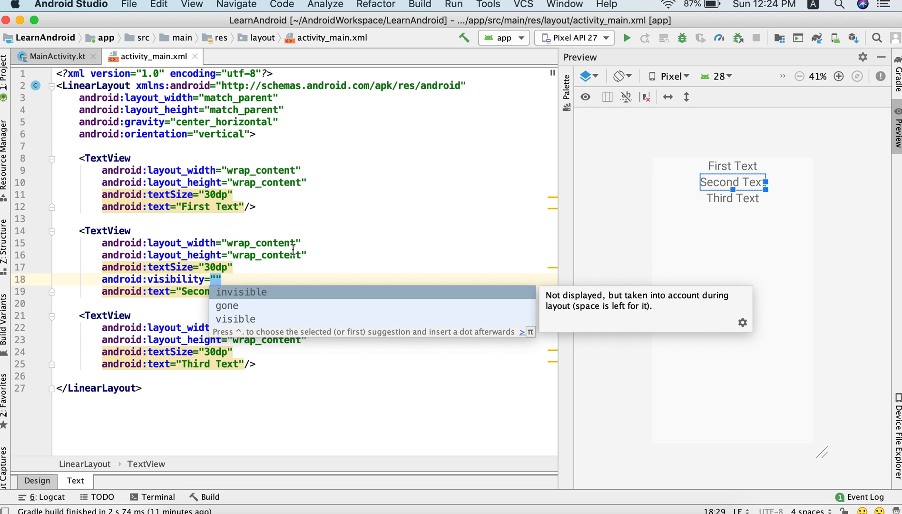
mouse_move(207, 309)
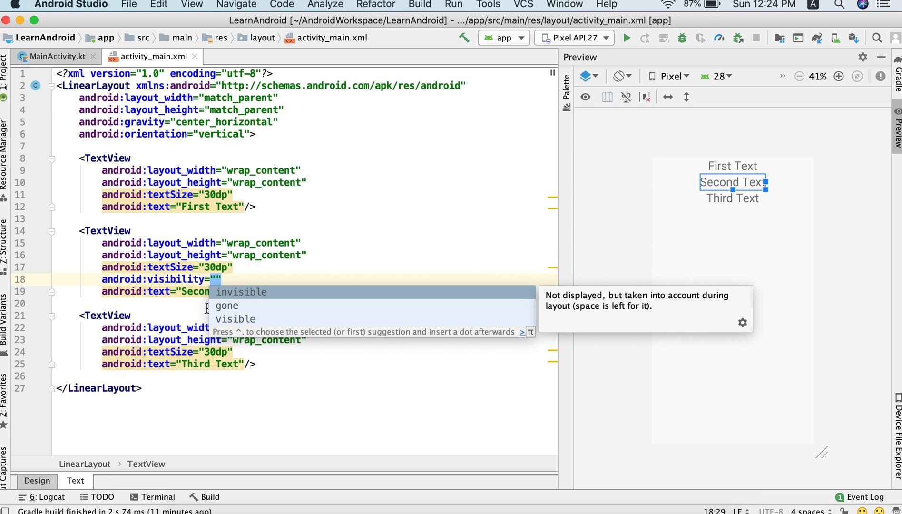
mouse_move(227, 297)
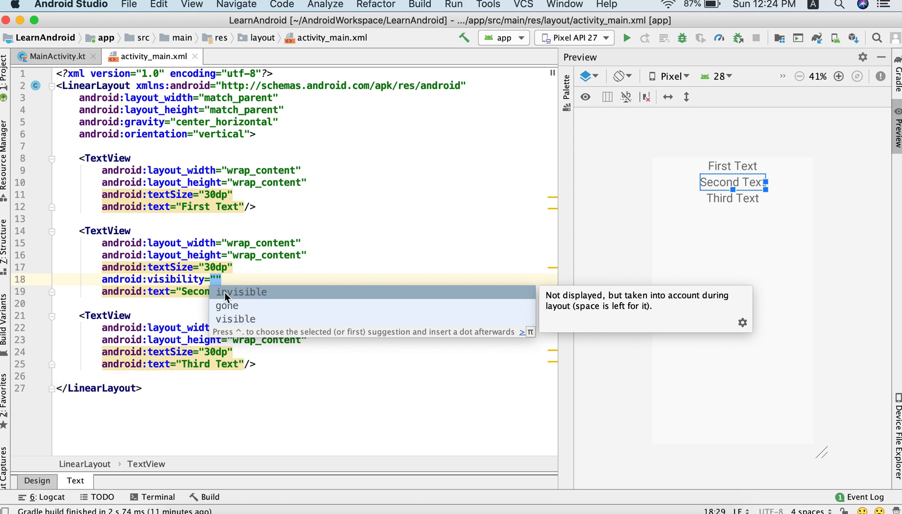
mouse_move(251, 306)
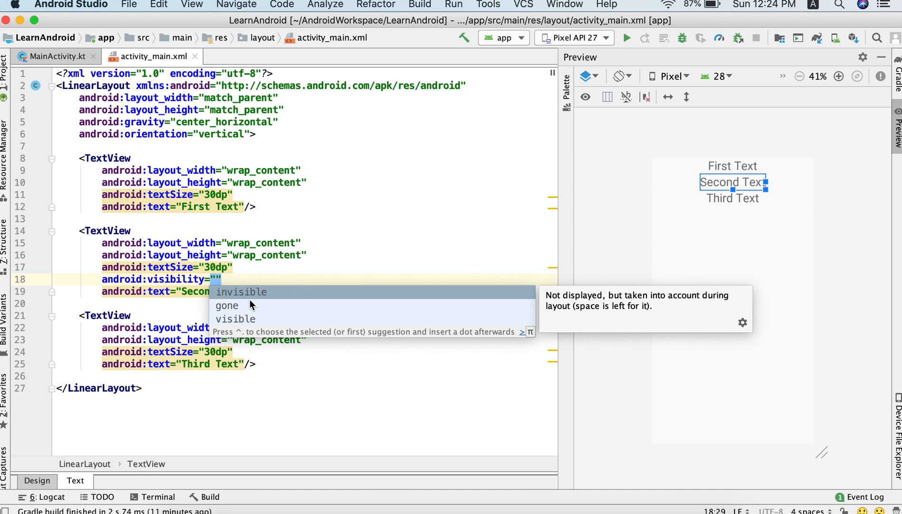
mouse_move(235, 298)
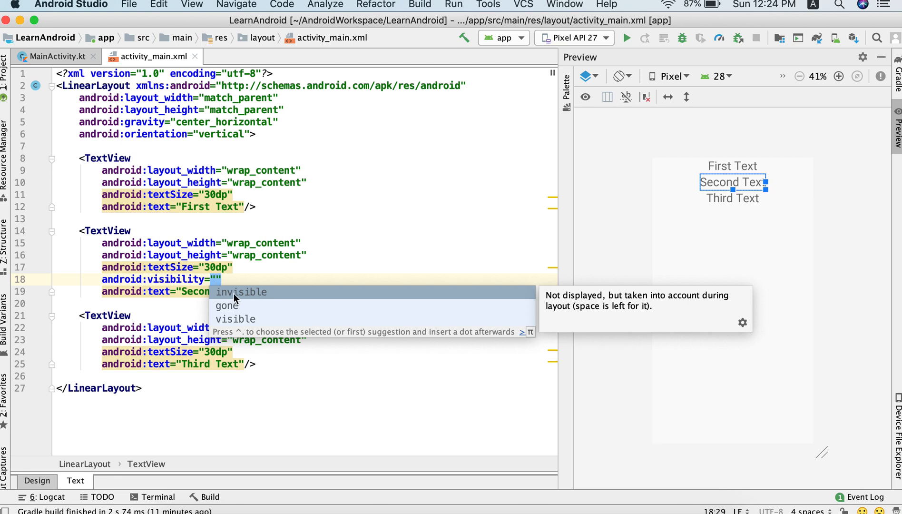
Set the second TextView's visibility to invisible and select that value
left_click(241, 292)
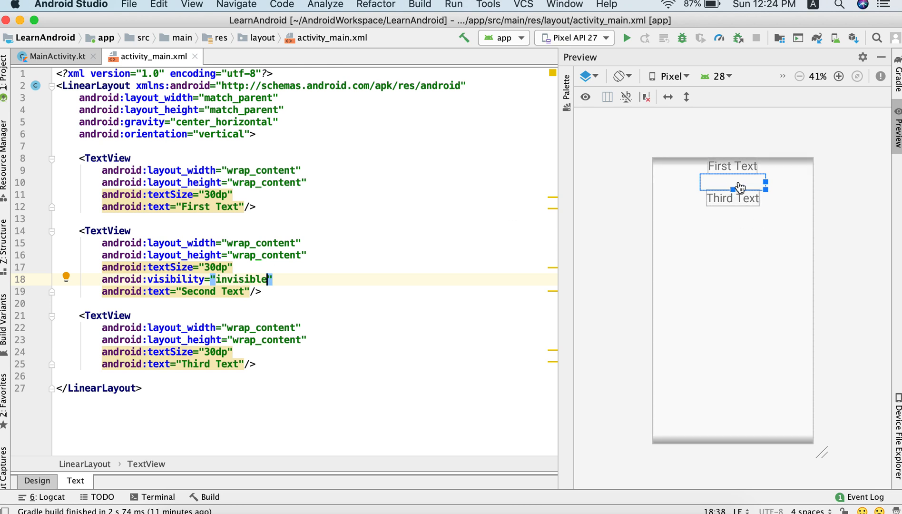
mouse_move(728, 185)
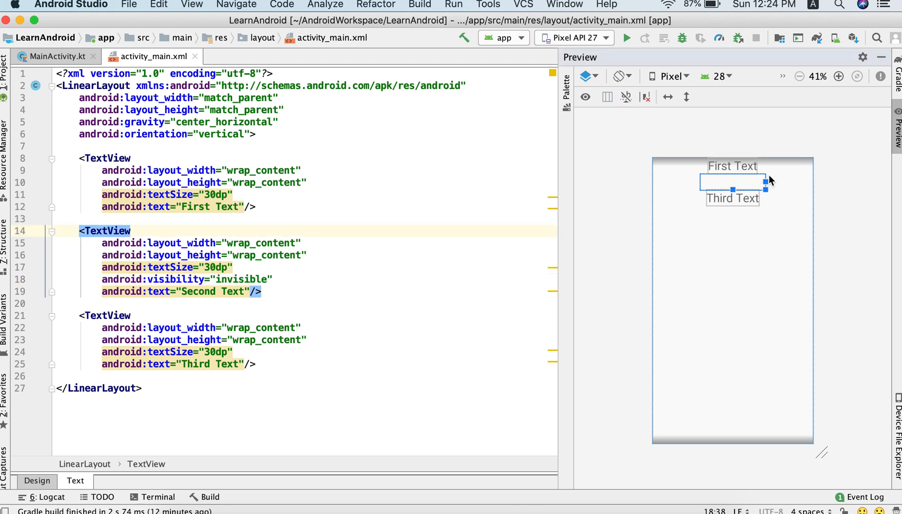
mouse_move(738, 229)
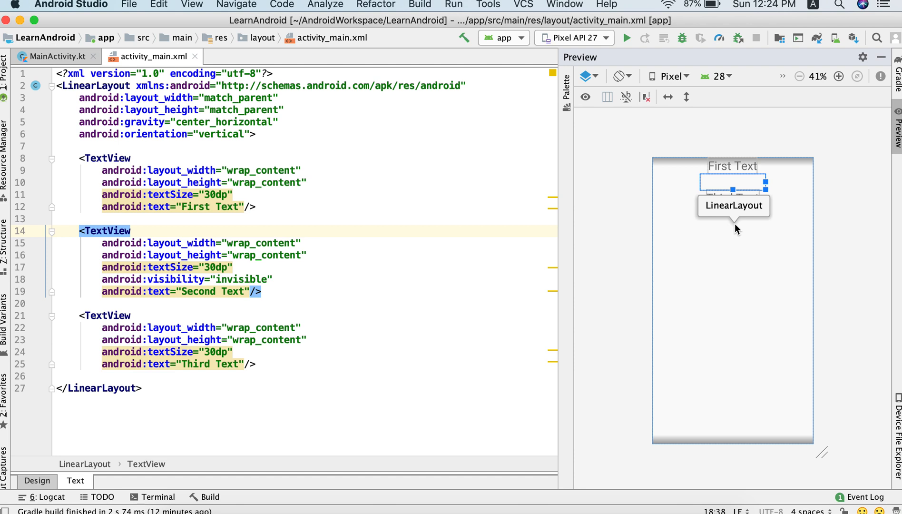
mouse_move(752, 208)
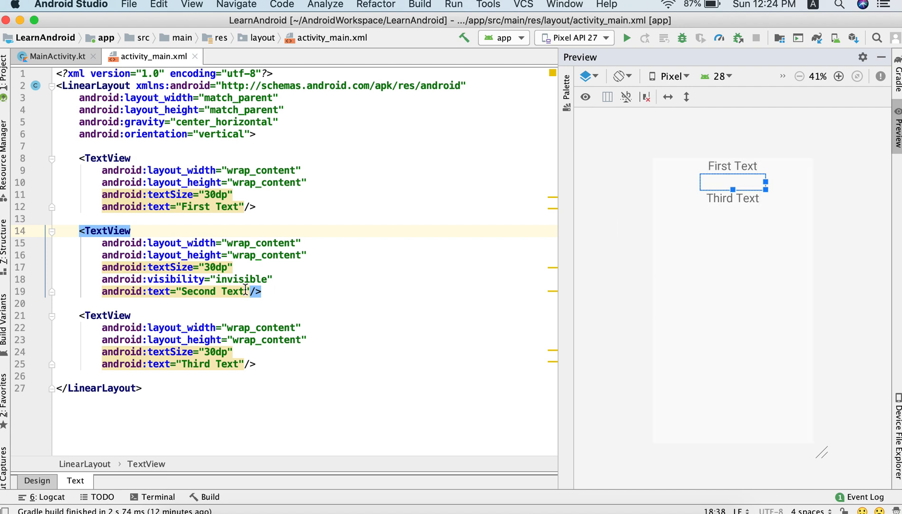
double_click(242, 279)
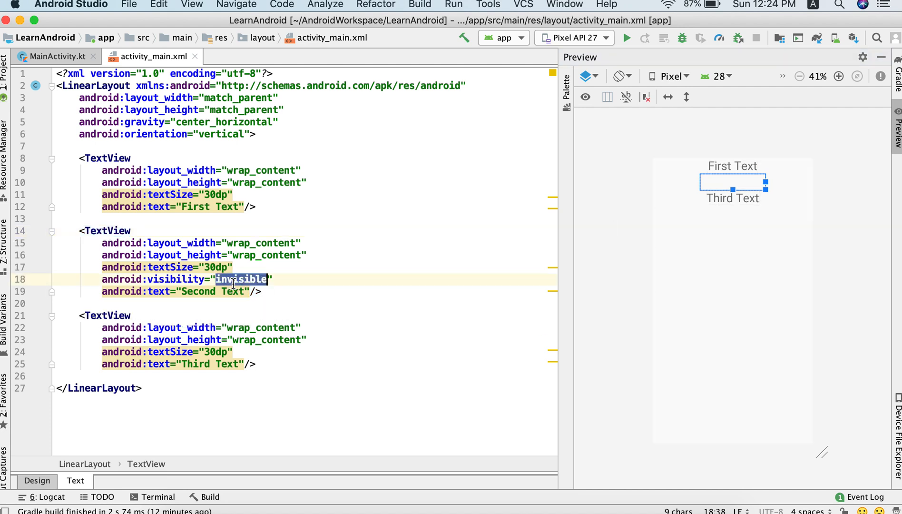
Replace invisible with gone so the preview shows only First and Third Text
type("gone")
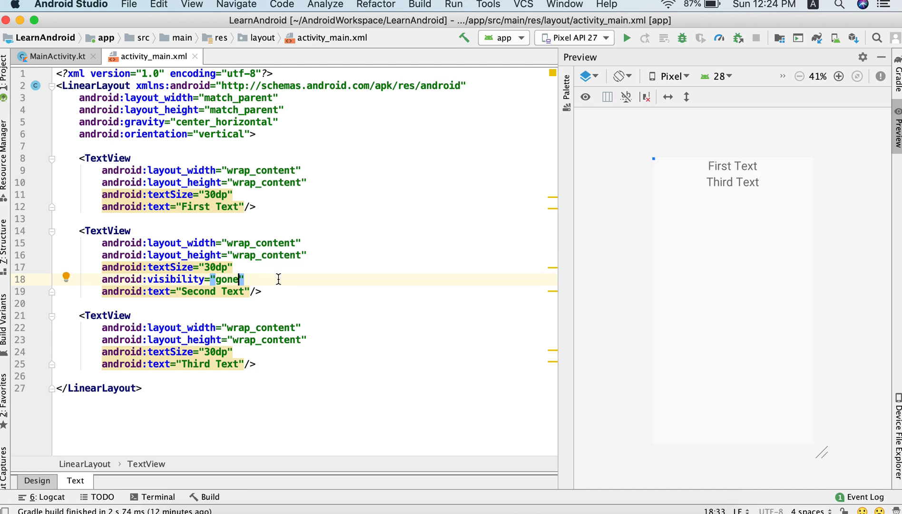
mouse_move(231, 279)
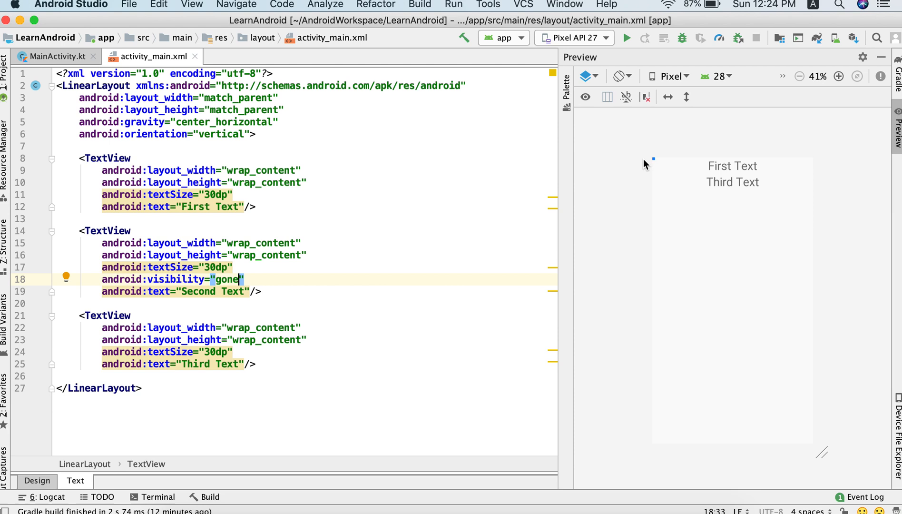
mouse_move(728, 181)
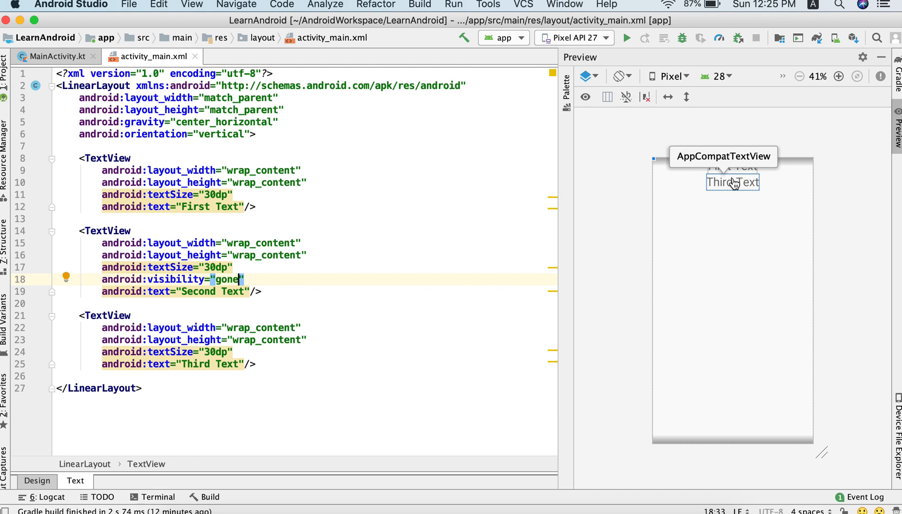
mouse_move(768, 187)
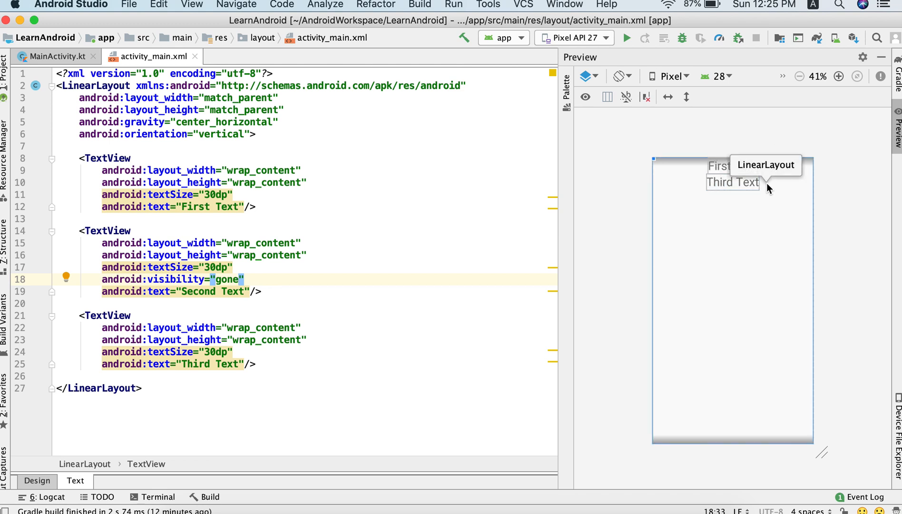
mouse_move(723, 177)
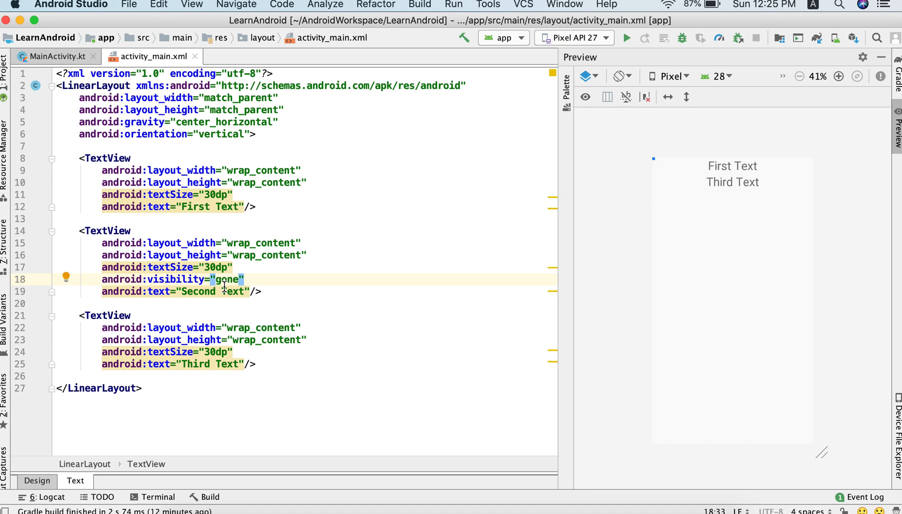
double_click(227, 280)
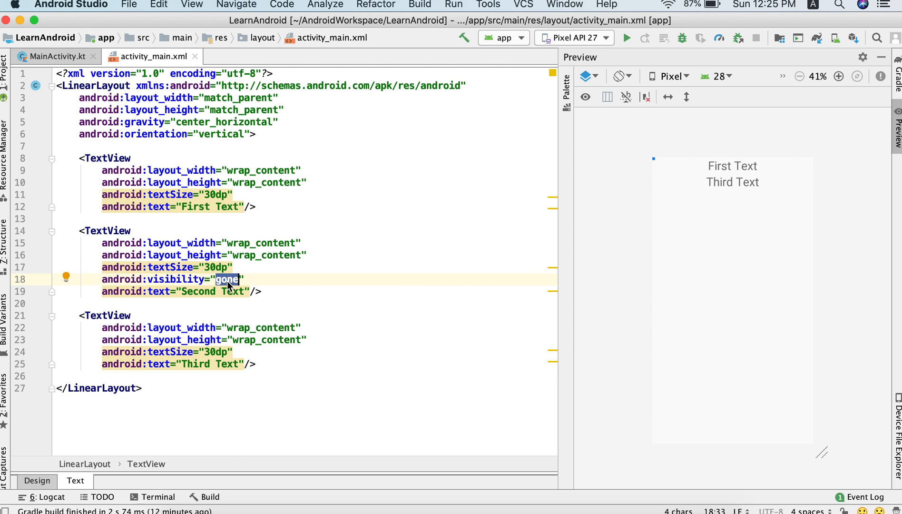
mouse_move(254, 279)
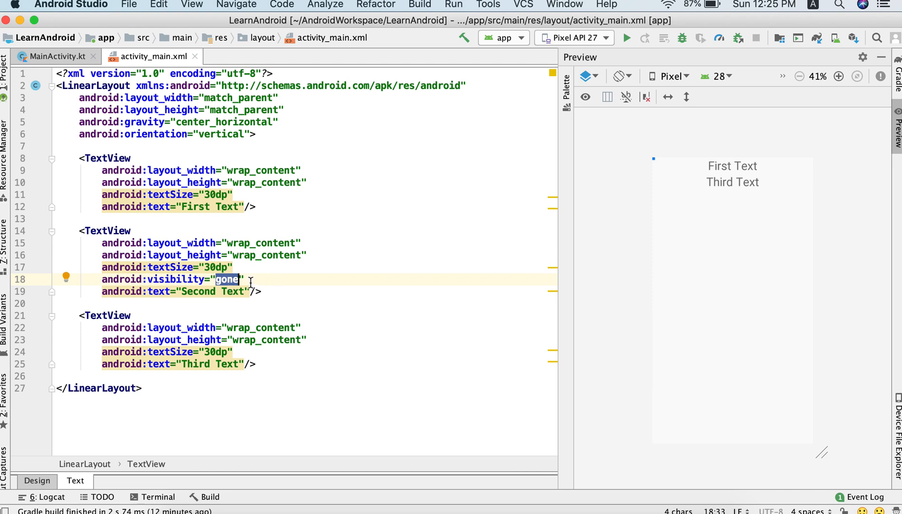